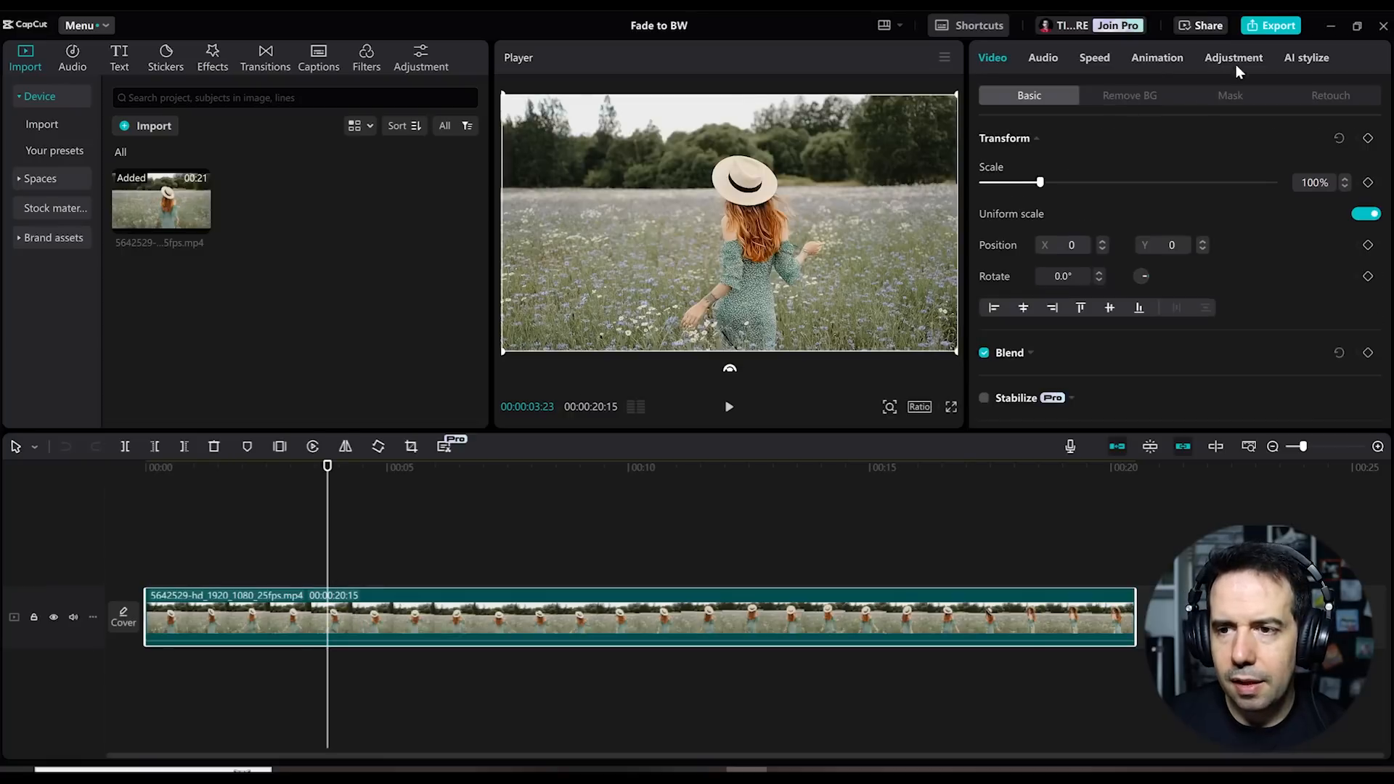
Show the clip's Basic adjustment controls with temperature, tint and saturation at zero.
click(1233, 58)
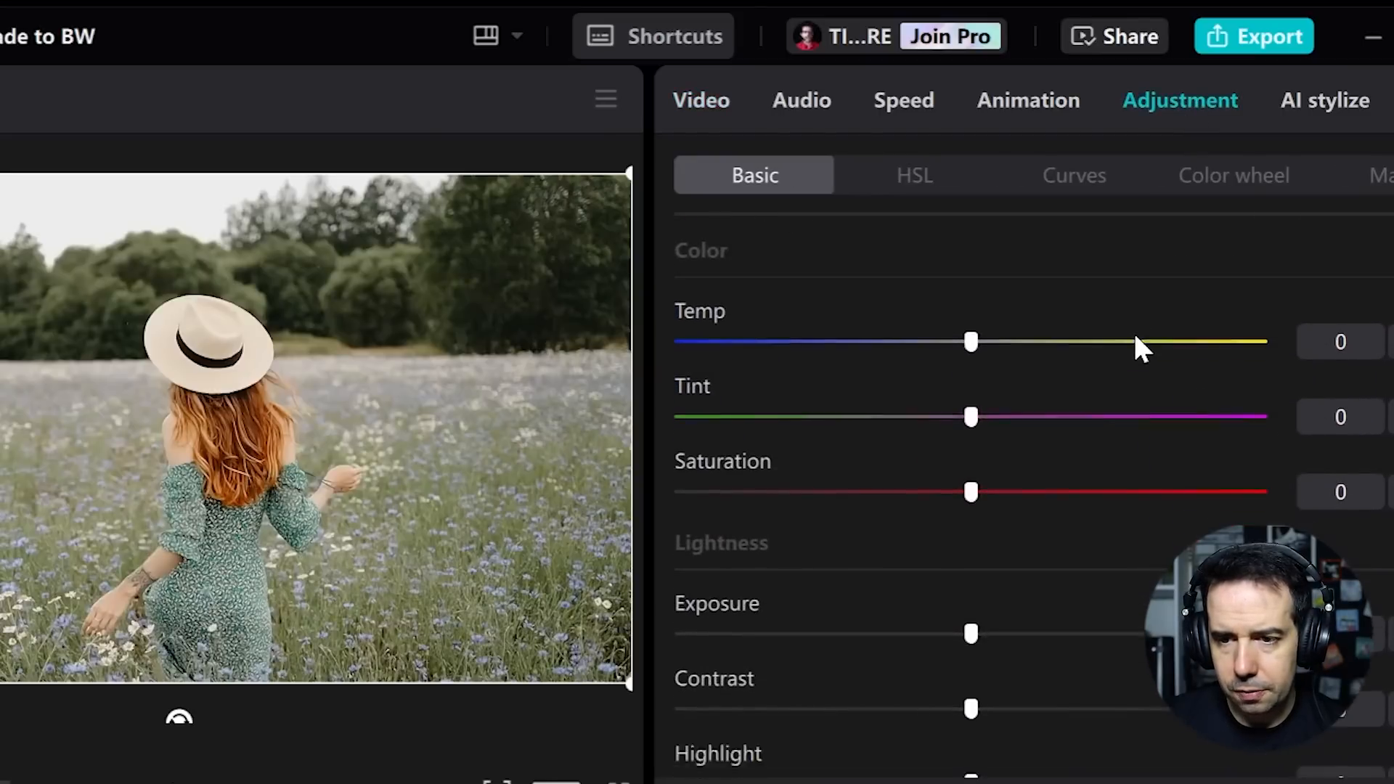
scroll(down, 3)
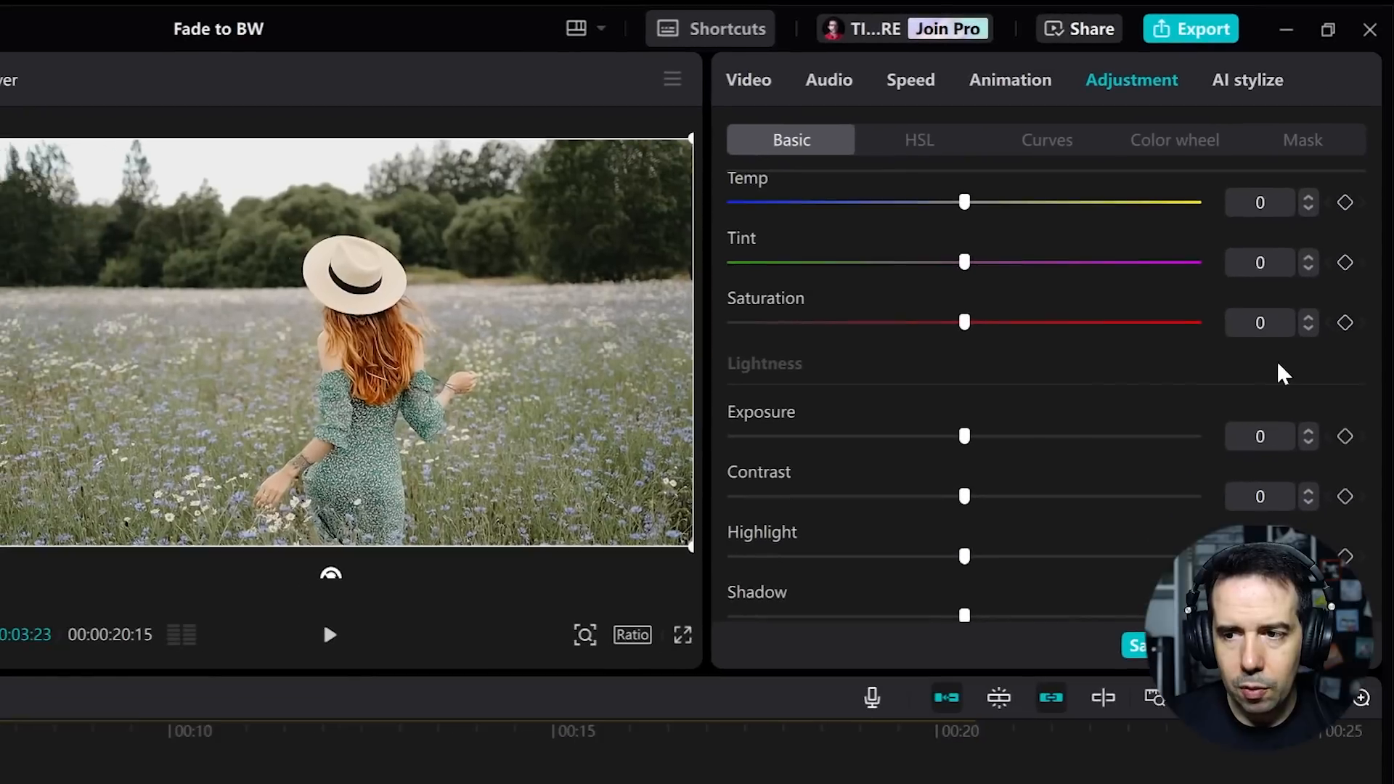
mouse_move(1348, 322)
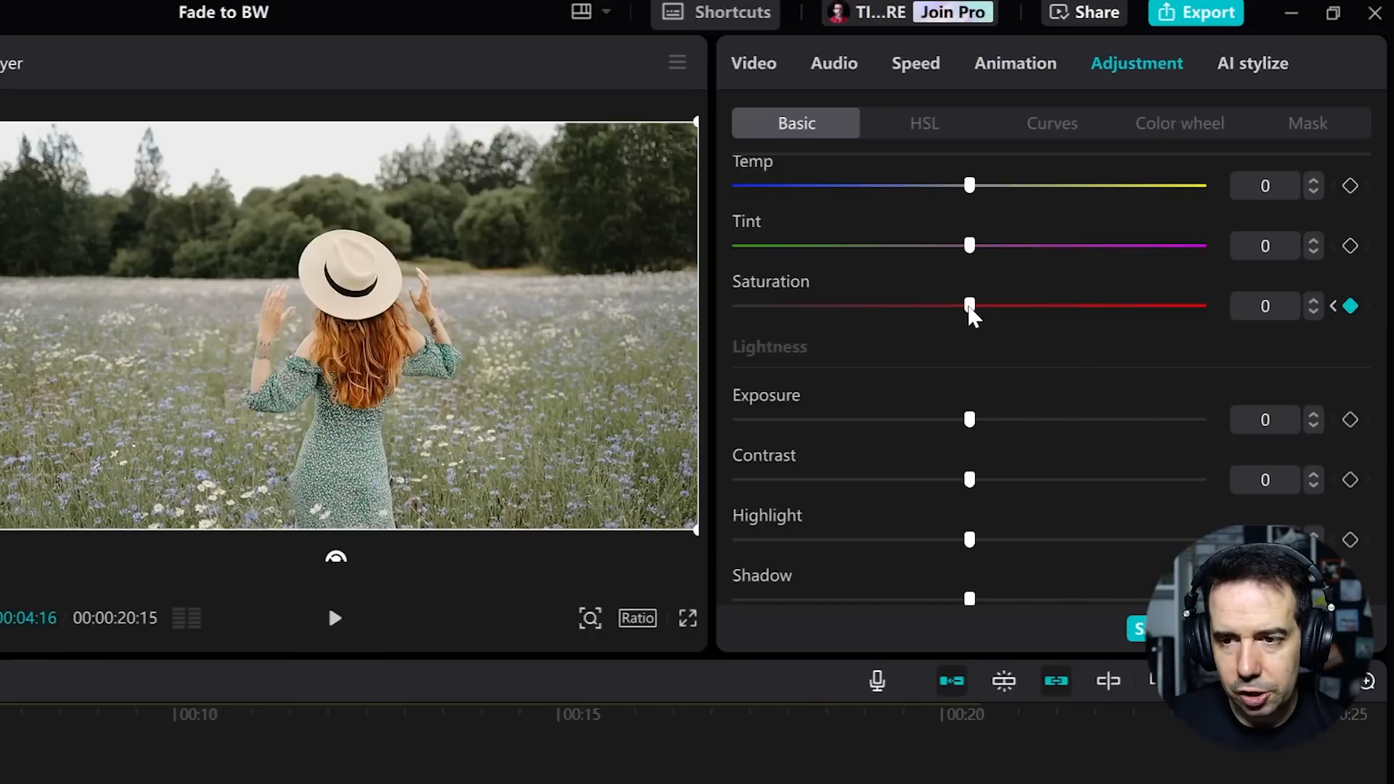
Drag Saturation fully left at about 4:16 so the frame turns black and white.
drag(969, 305, 1141, 192)
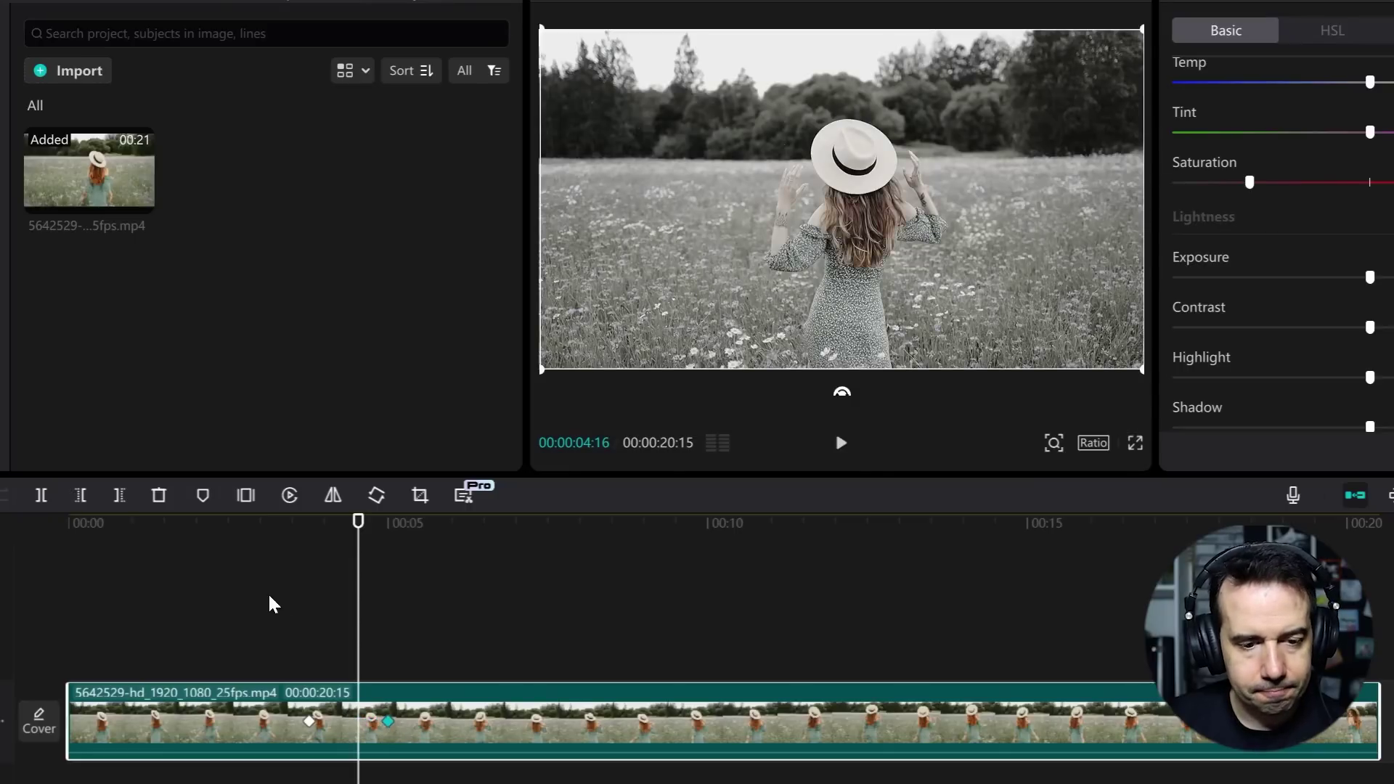
Start playback from just before the fade to watch colour turn to black and white.
click(841, 443)
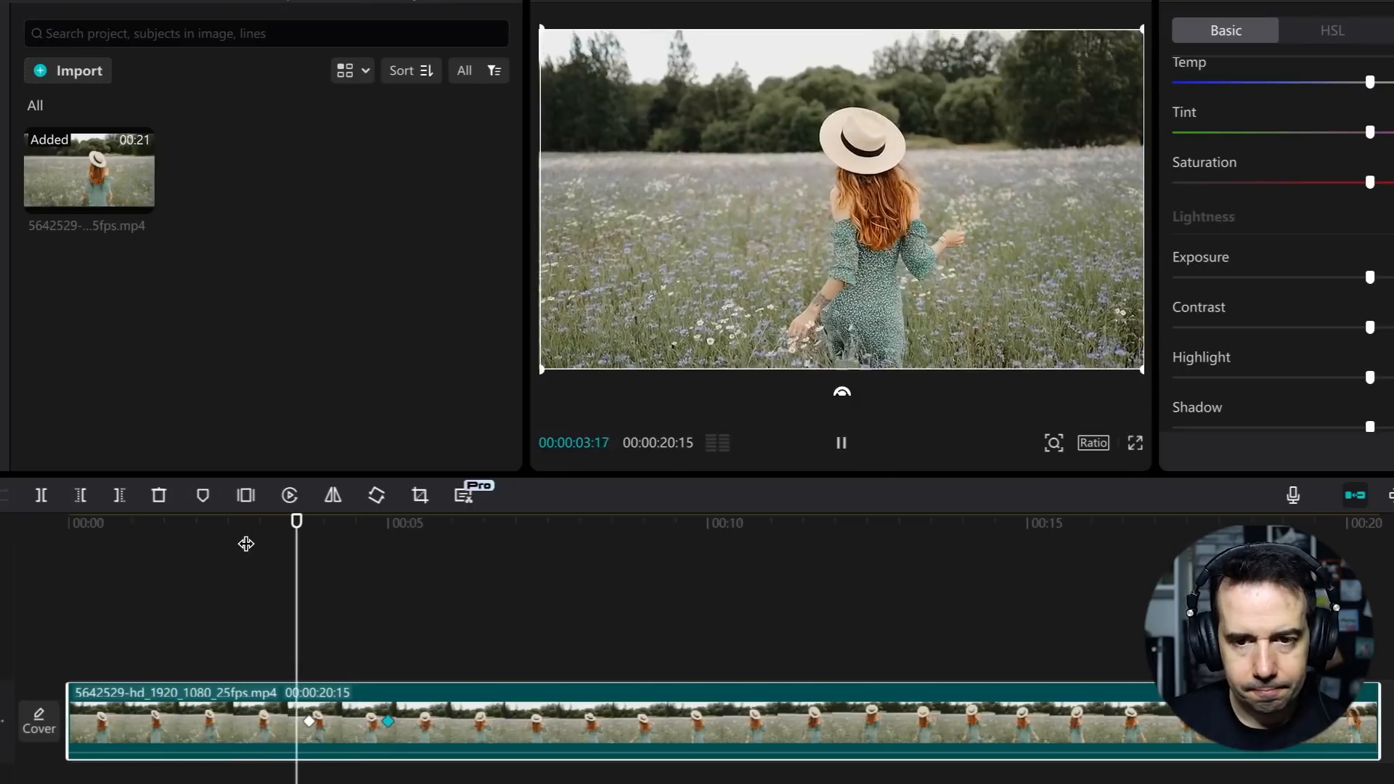